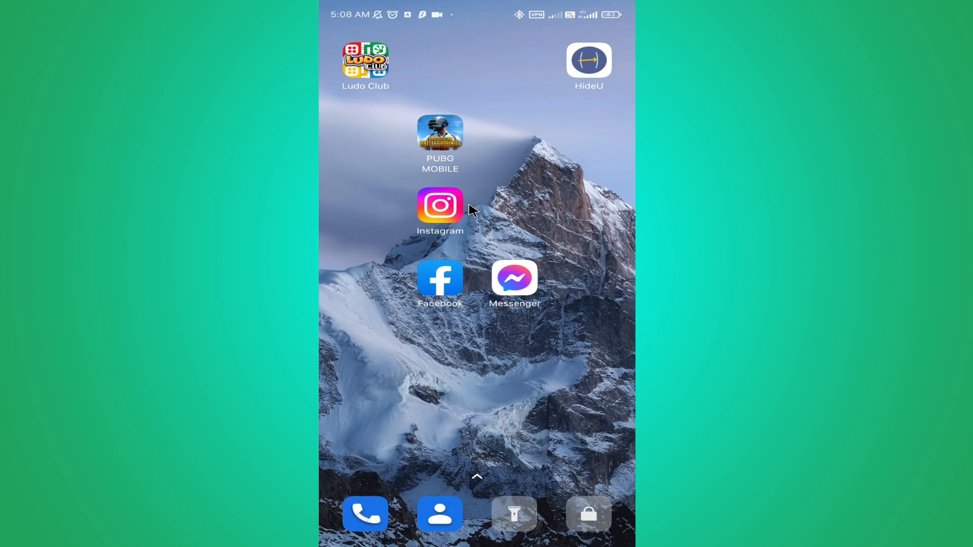
mouse_move(439, 214)
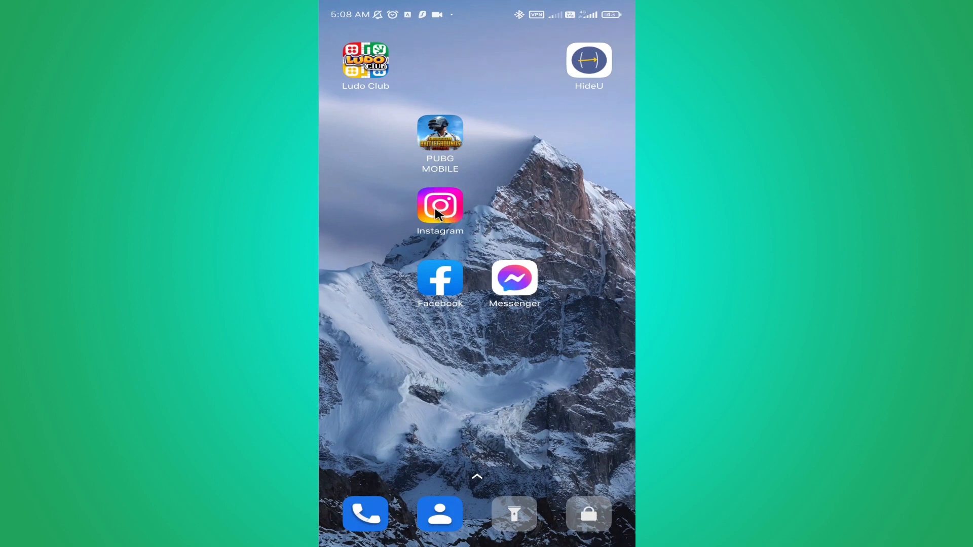
Step: Launch Instagram from the home screen to reach the home feed
click(440, 206)
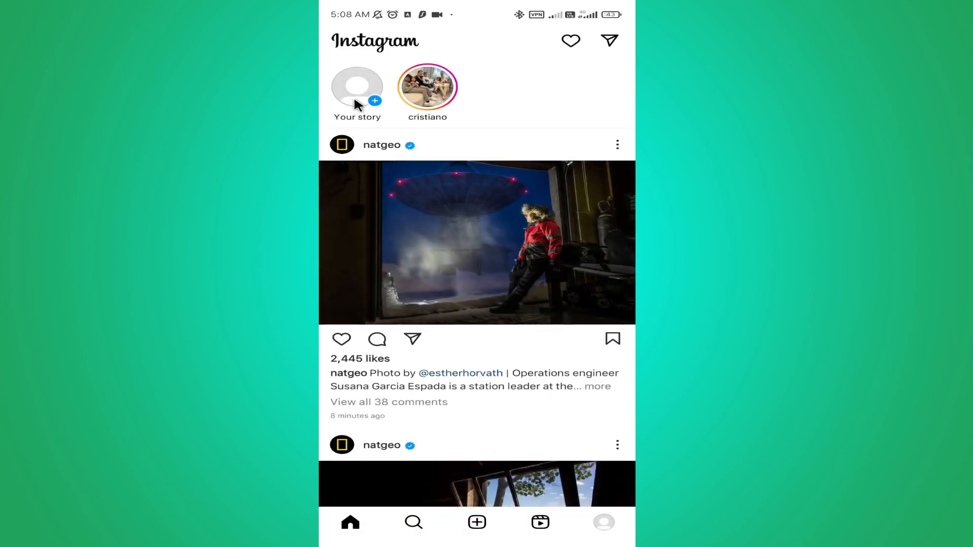
Step: Start a new story and capture a photo of the backlit keyboard
click(357, 87)
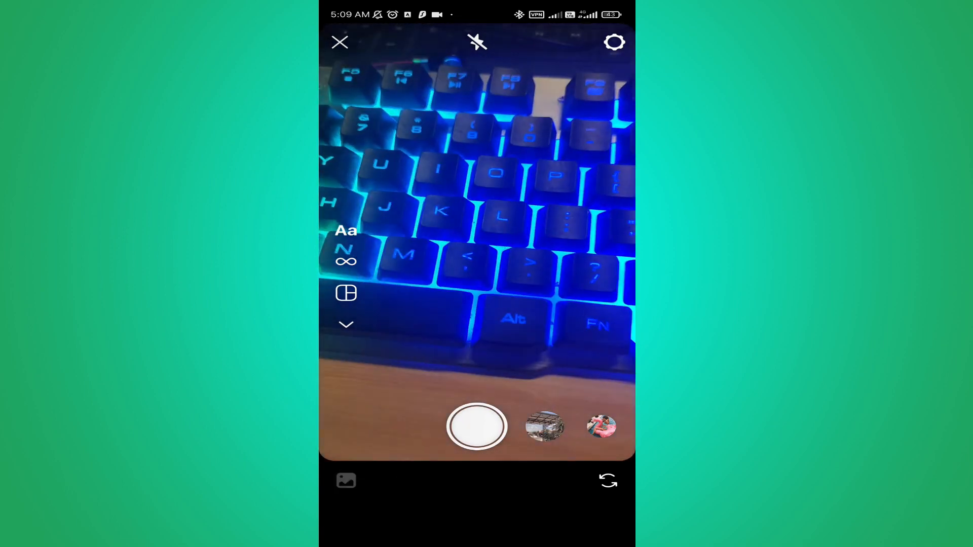
click(477, 427)
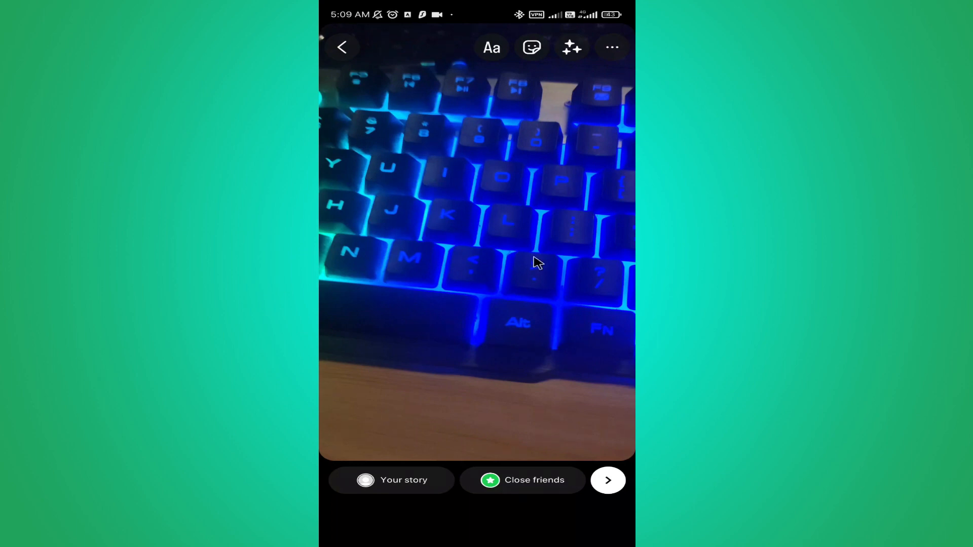
mouse_move(532, 48)
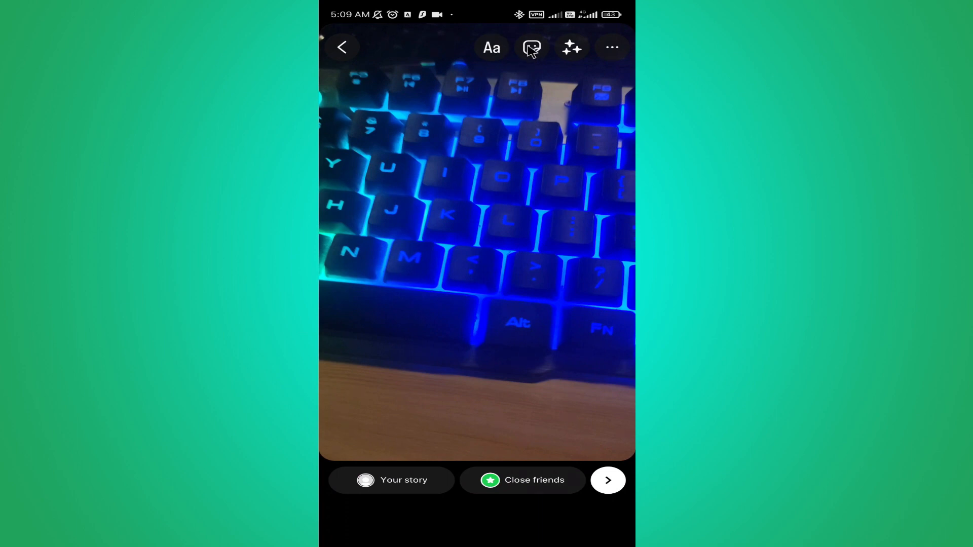
click(530, 48)
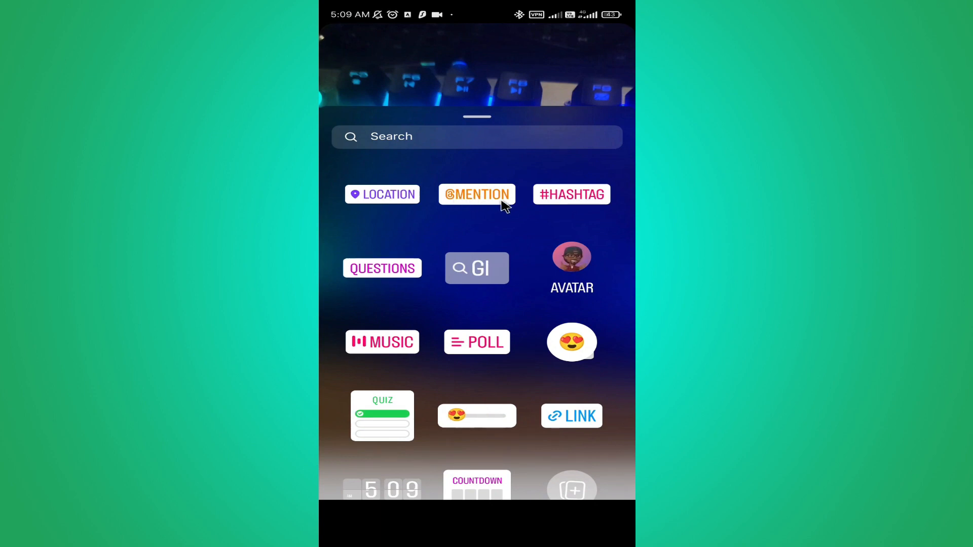
click(477, 195)
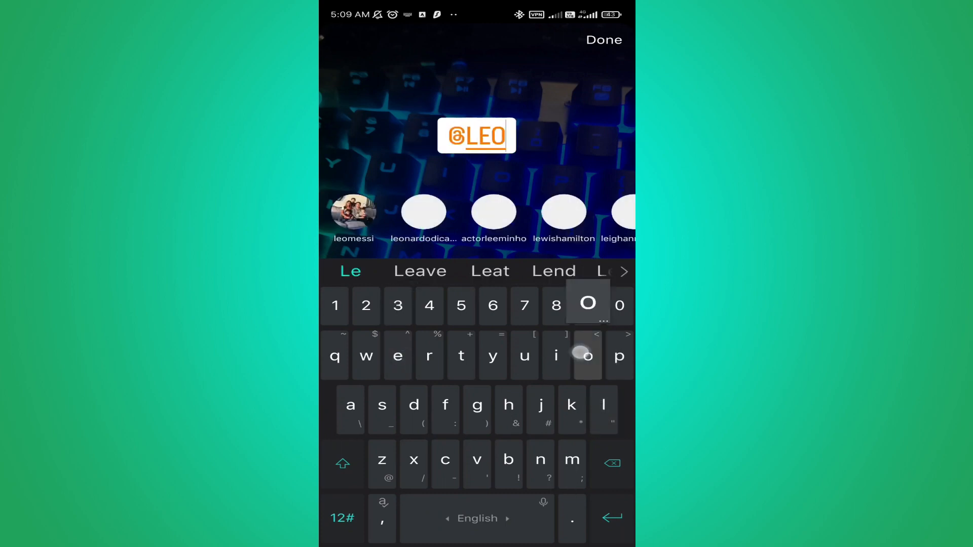
text(o)
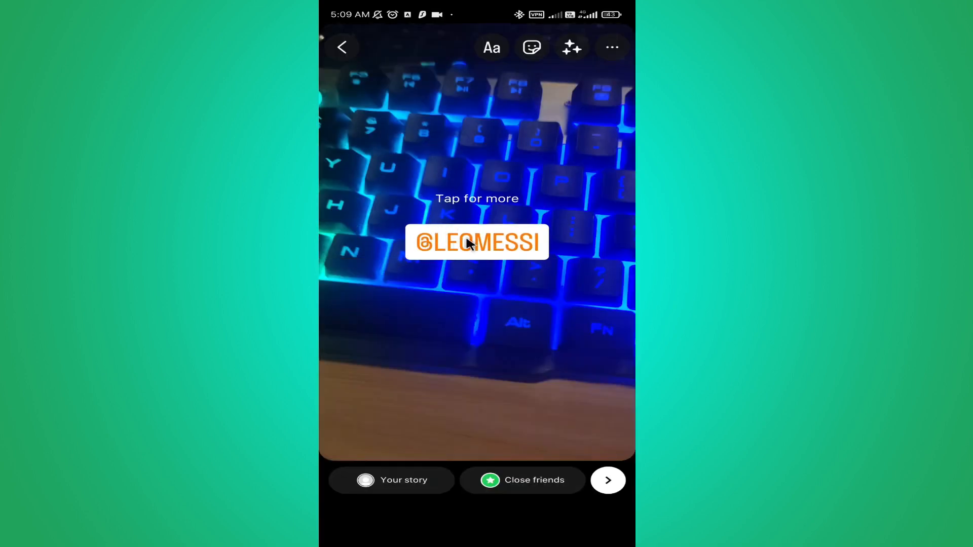
click(477, 242)
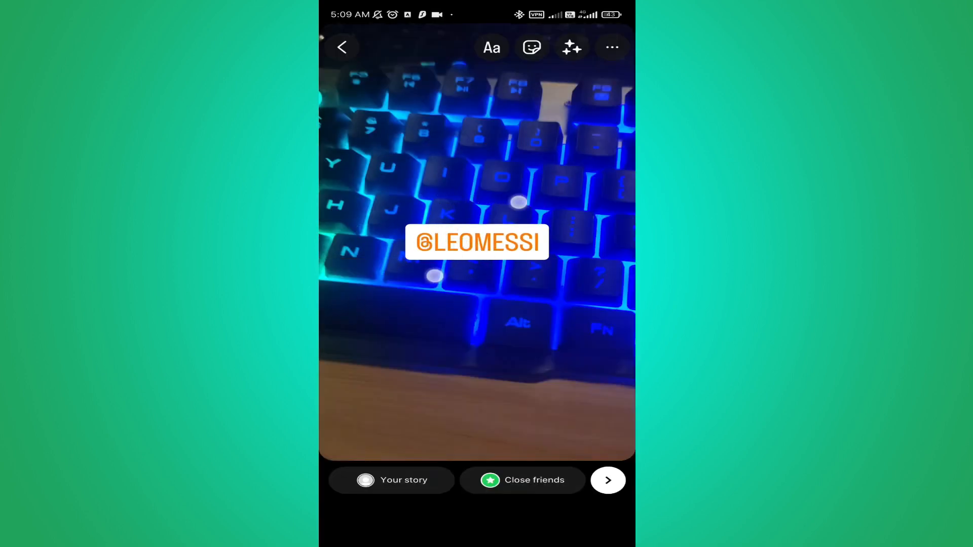
drag(477, 243, 495, 381)
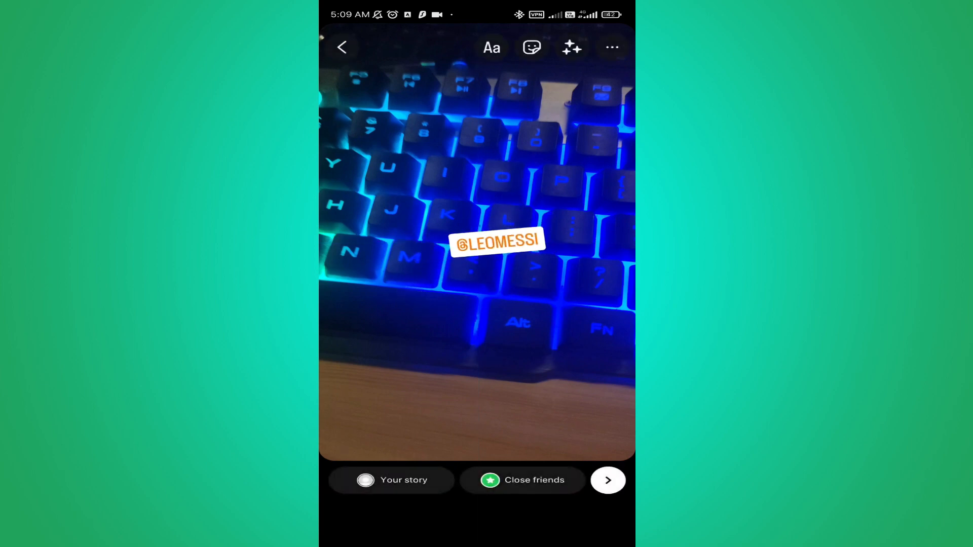
drag(497, 242, 435, 340)
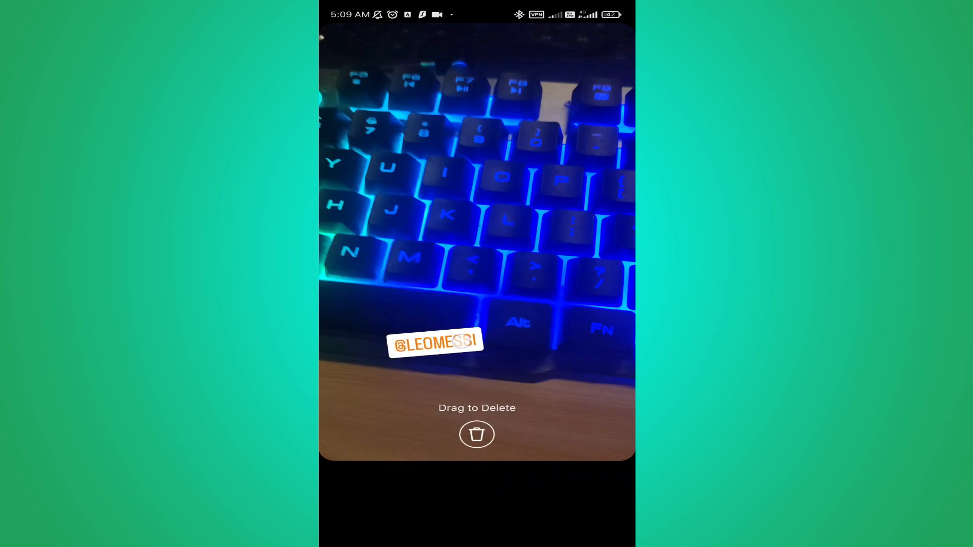
drag(435, 341, 438, 184)
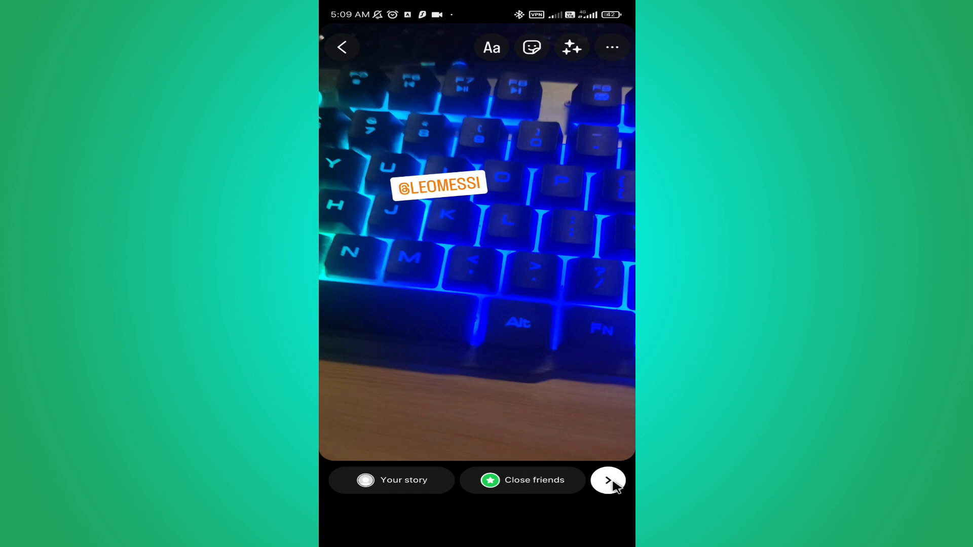
Step: Bring up the Share sheet with Your Story selected
click(607, 481)
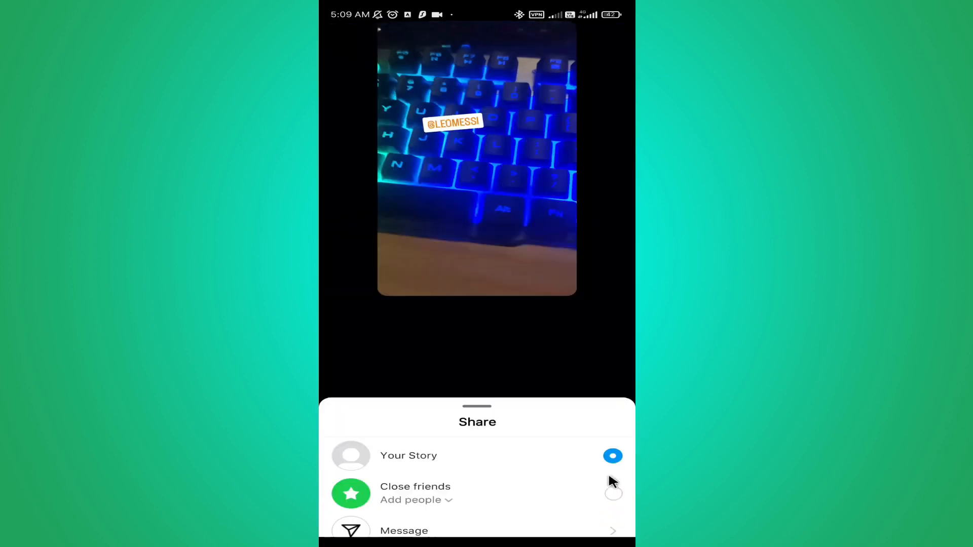